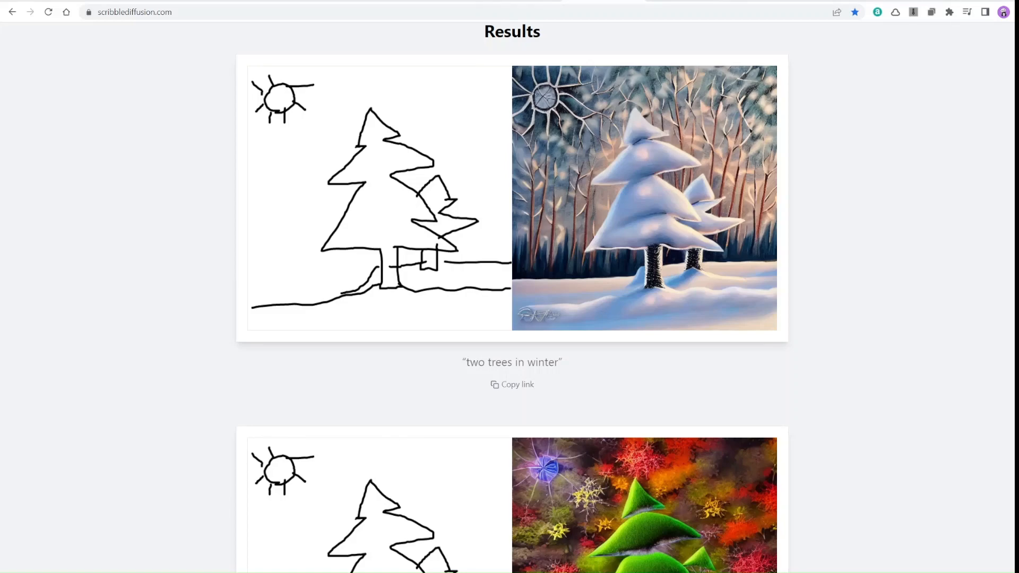
- Scroll the page to bring the canvas and prompt box into view for the cat sketch
scroll(down, 3)
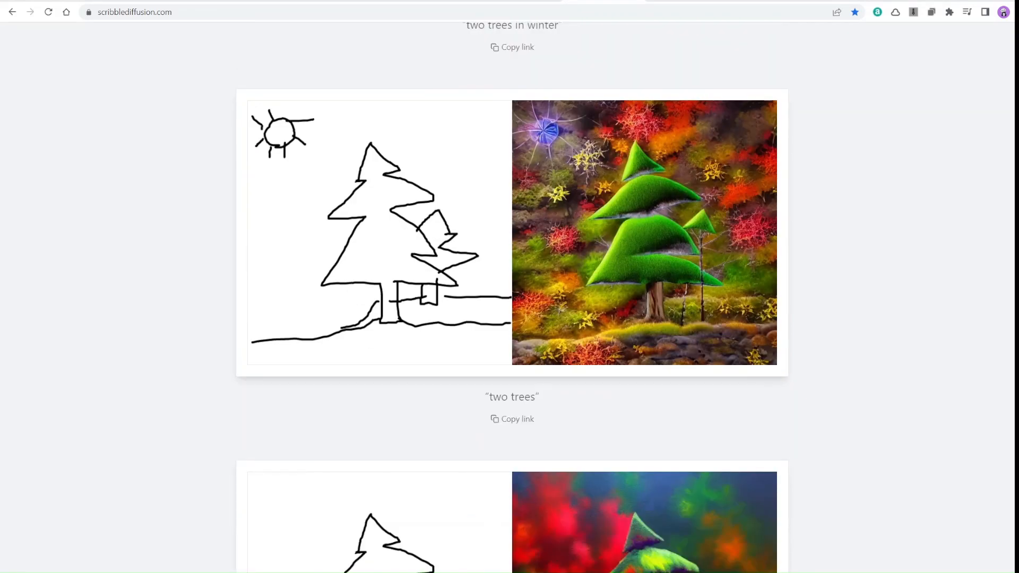
scroll(down, 3)
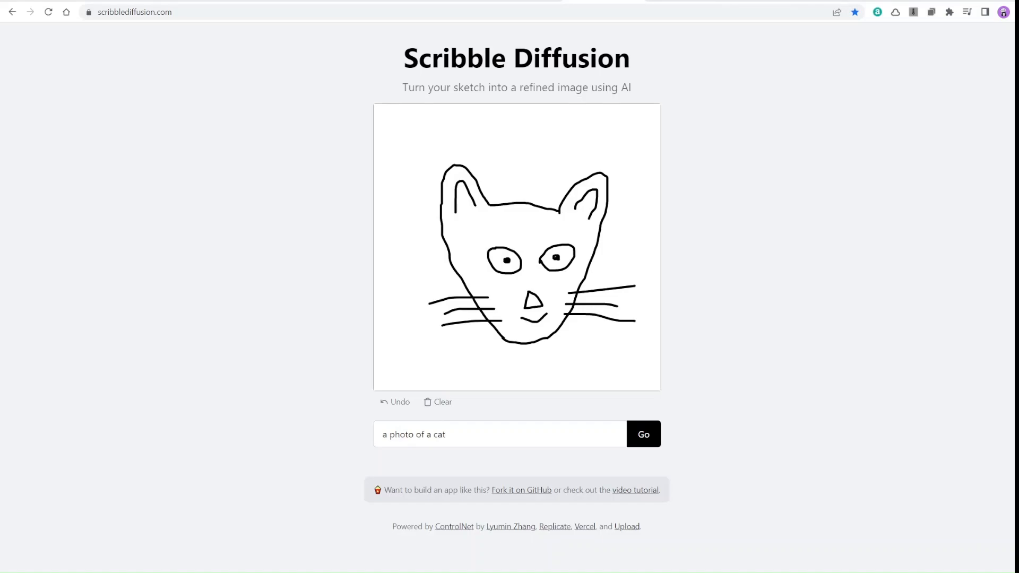
- Generate a realistic cat photo from the sketch using the 'a photo of a cat' prompt
click(500, 435)
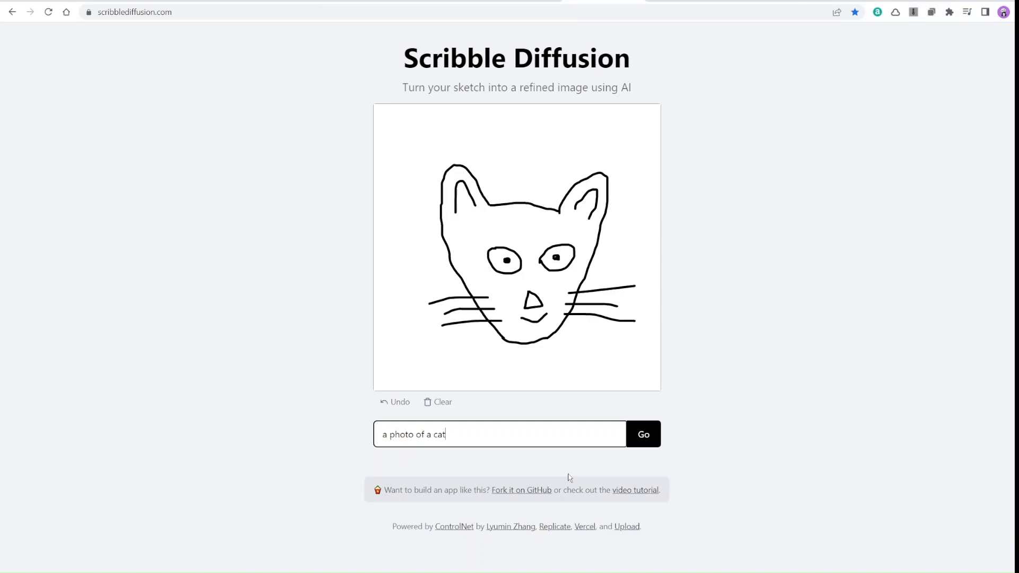
click(642, 434)
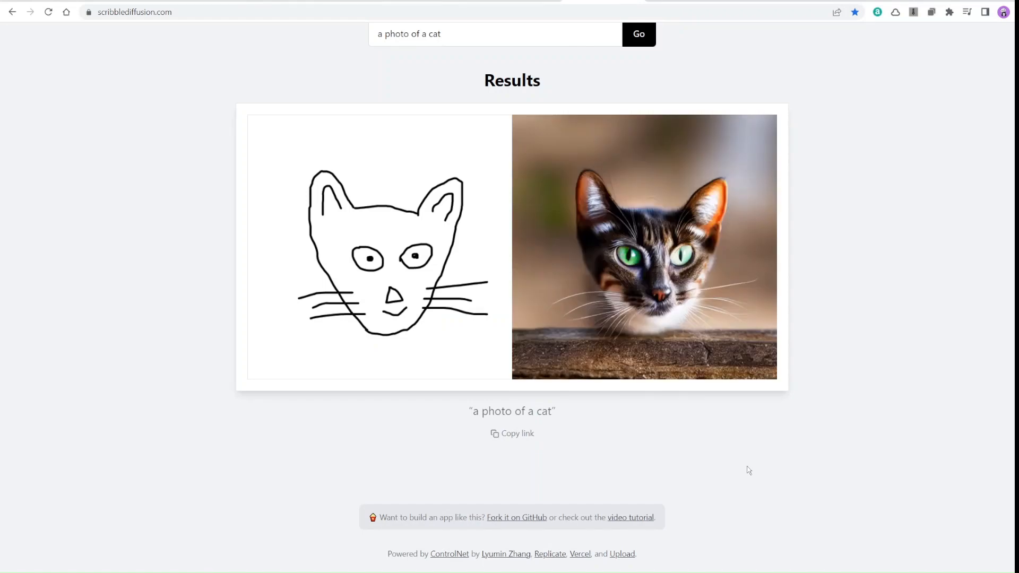
mouse_move(722, 471)
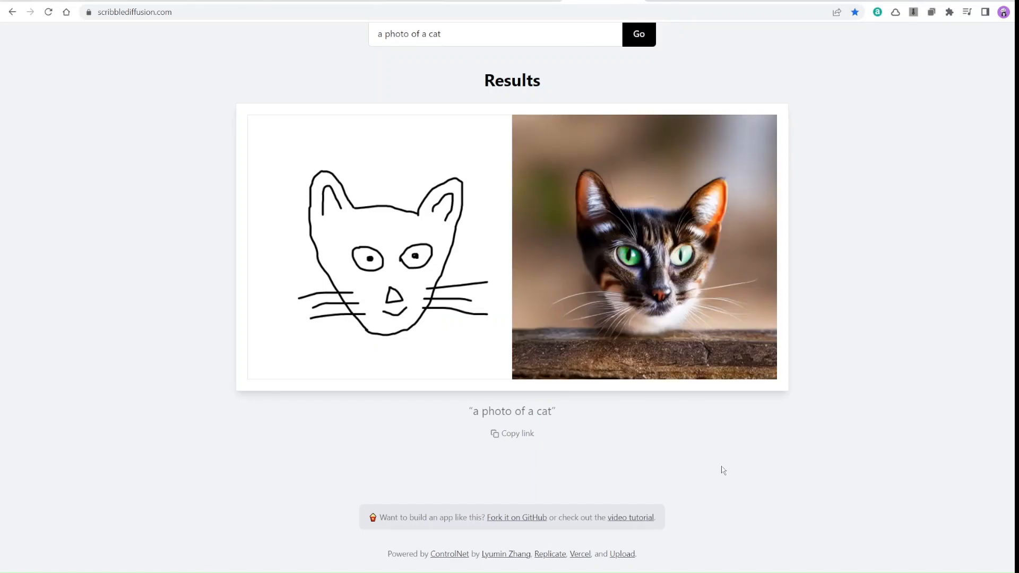
scroll(up, 3)
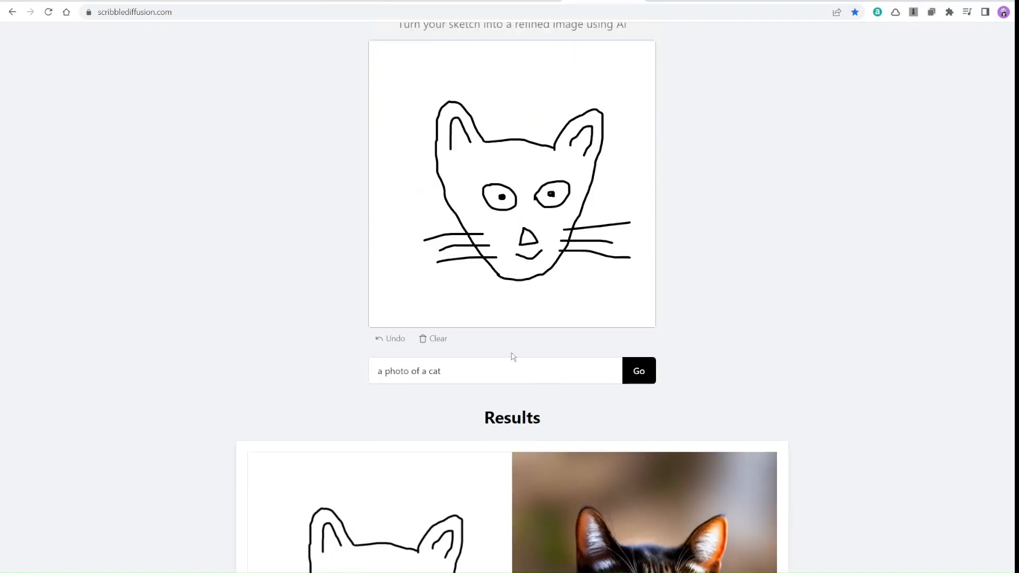
- Clear the cat sketch, draw a pig and generate 'a photo of a pig' from it
click(433, 339)
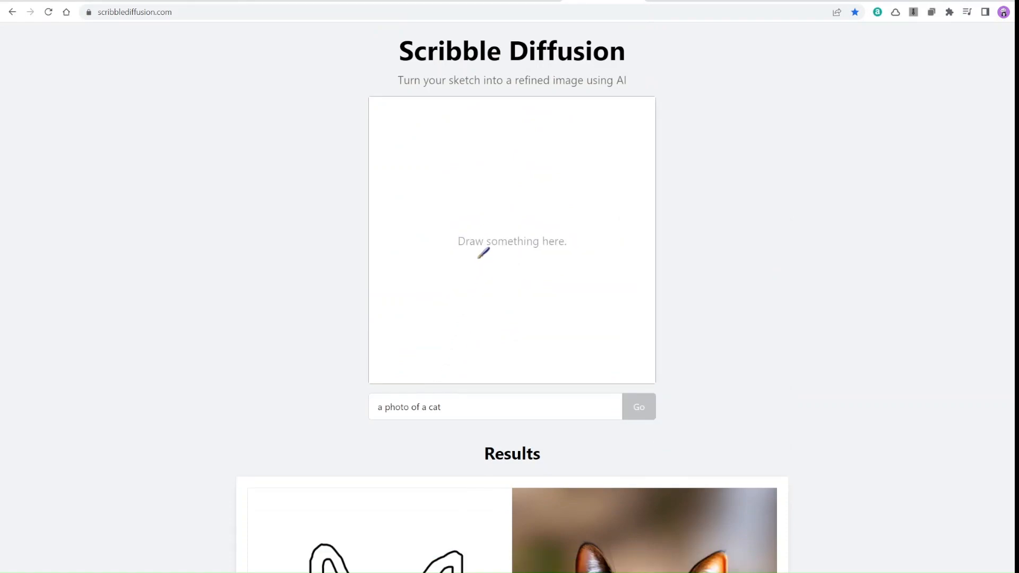
mouse_move(484, 220)
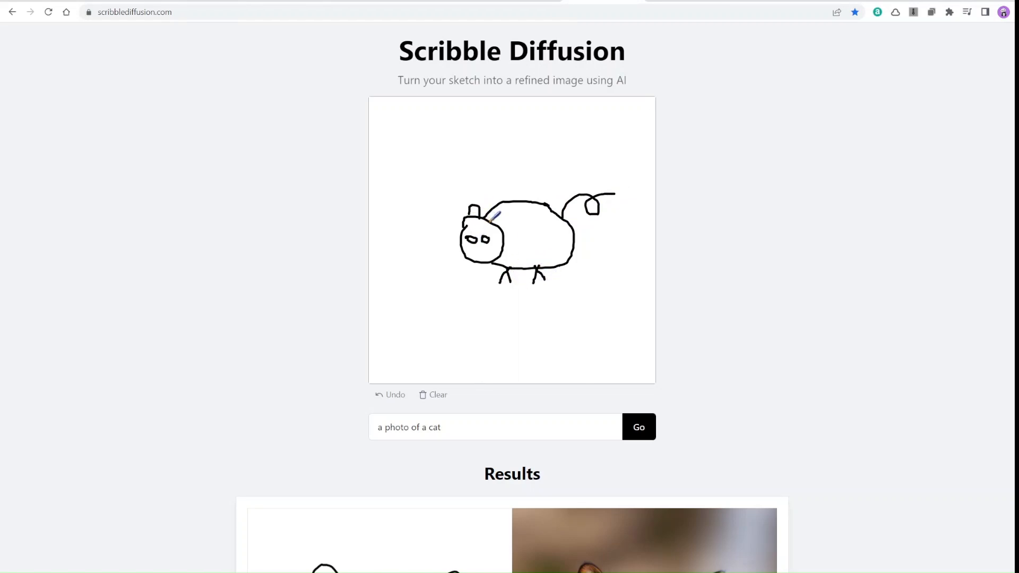
click(487, 427)
text(pig)
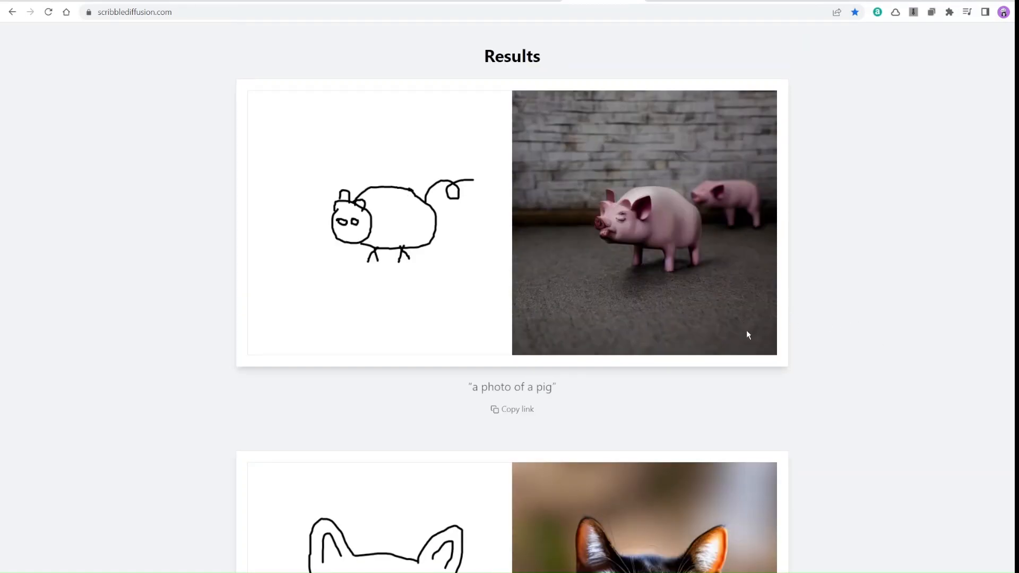
mouse_move(772, 357)
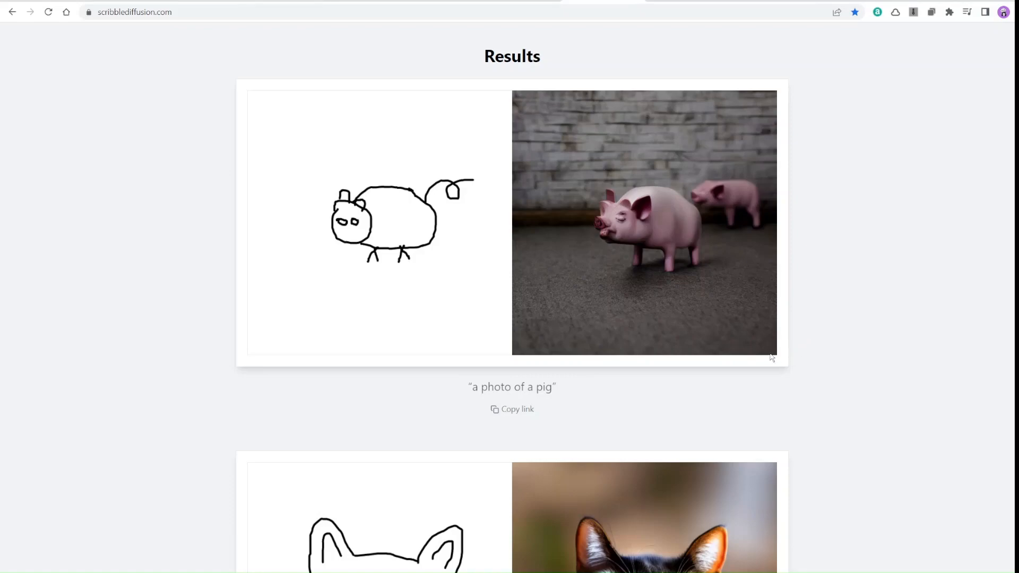
mouse_move(779, 353)
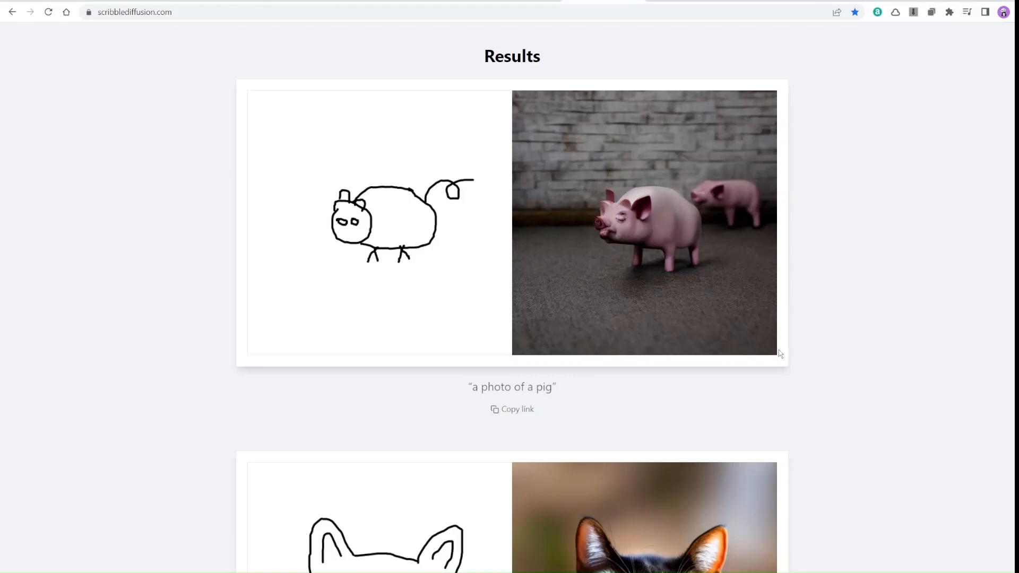
mouse_move(512, 415)
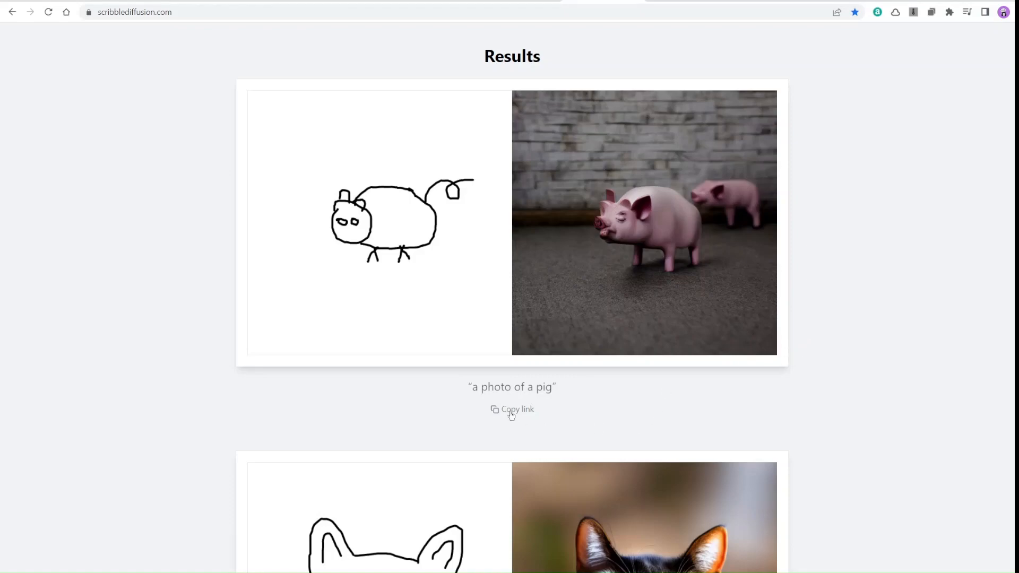
mouse_move(533, 427)
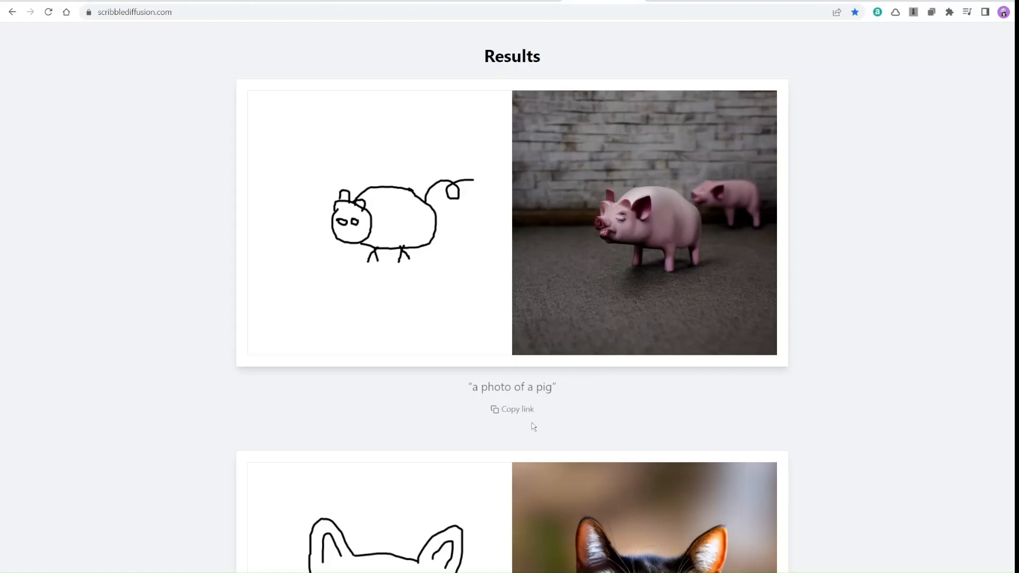
scroll(up, 3)
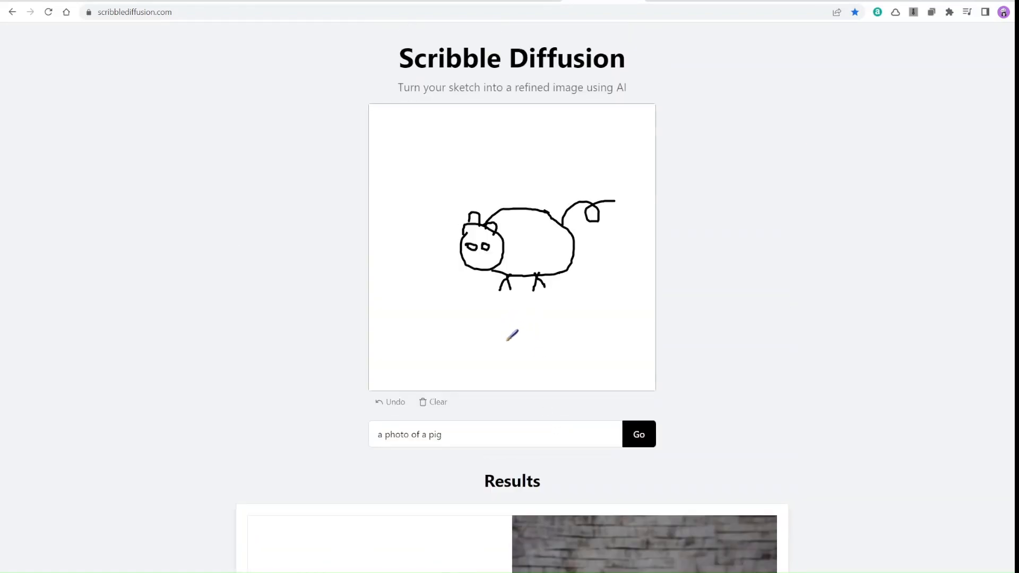
- Clear the pig sketch from the canvas to make room for the pine-tree drawing
click(434, 401)
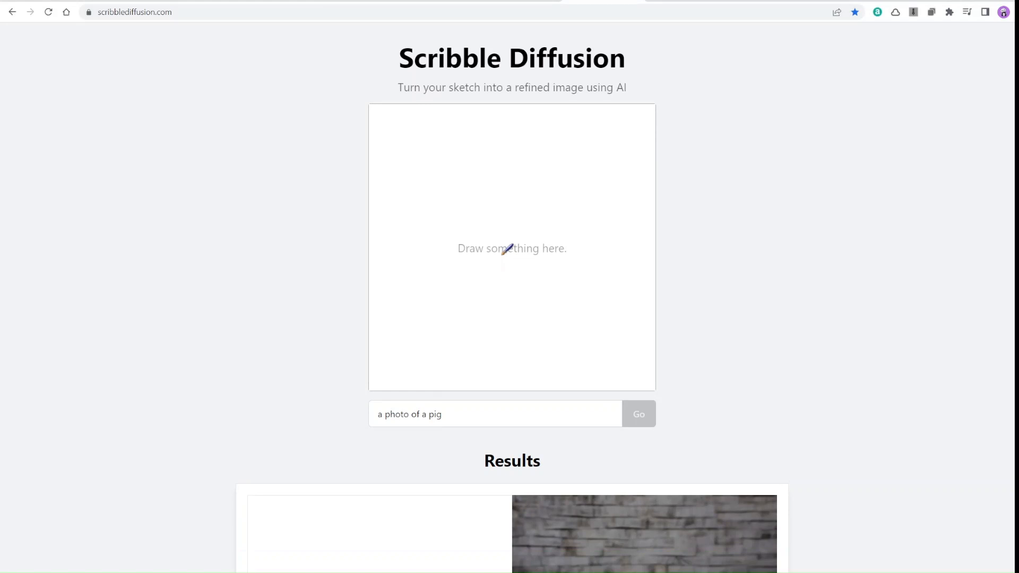
mouse_move(503, 253)
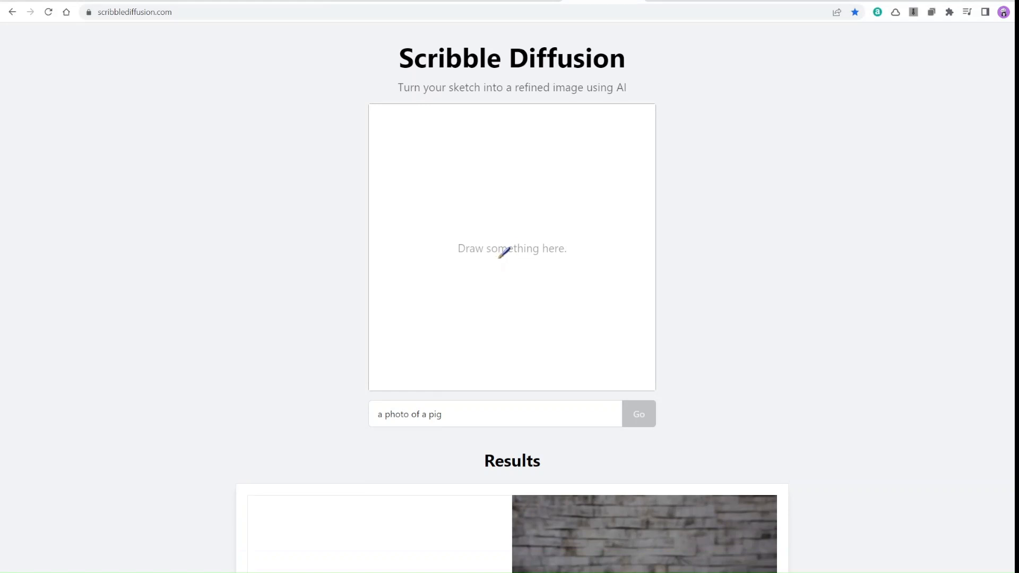
mouse_move(427, 421)
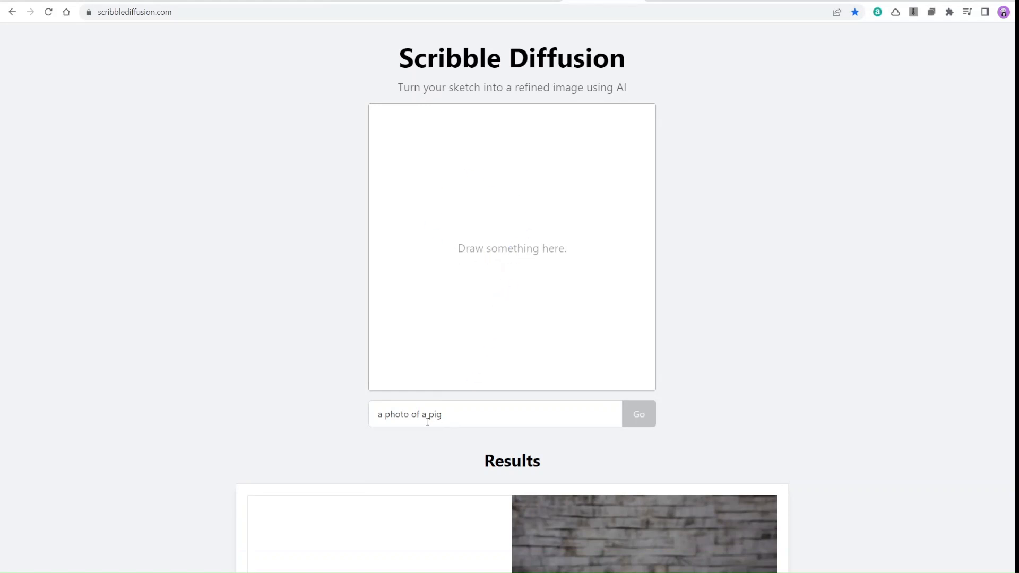
mouse_move(497, 279)
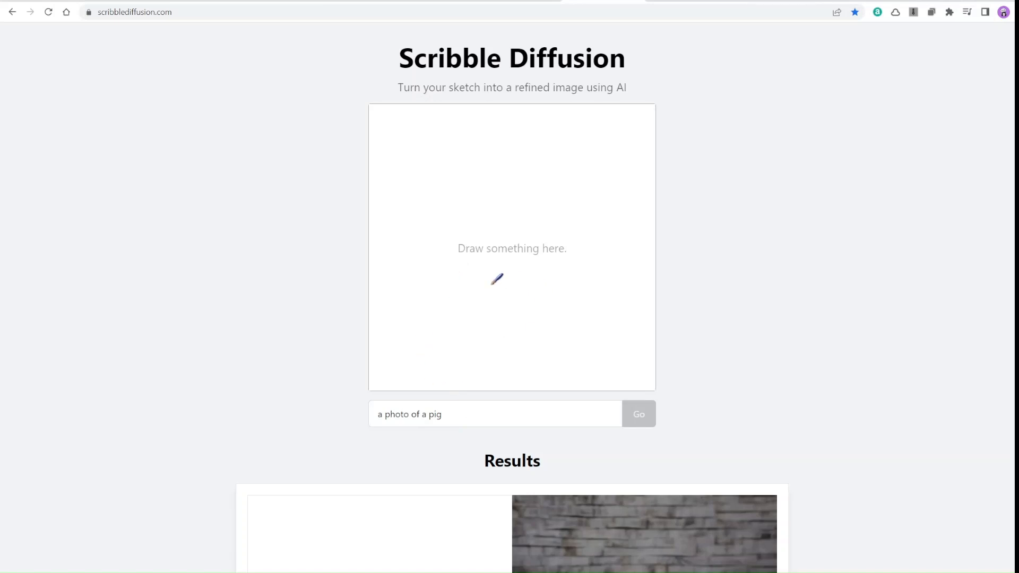
mouse_move(486, 275)
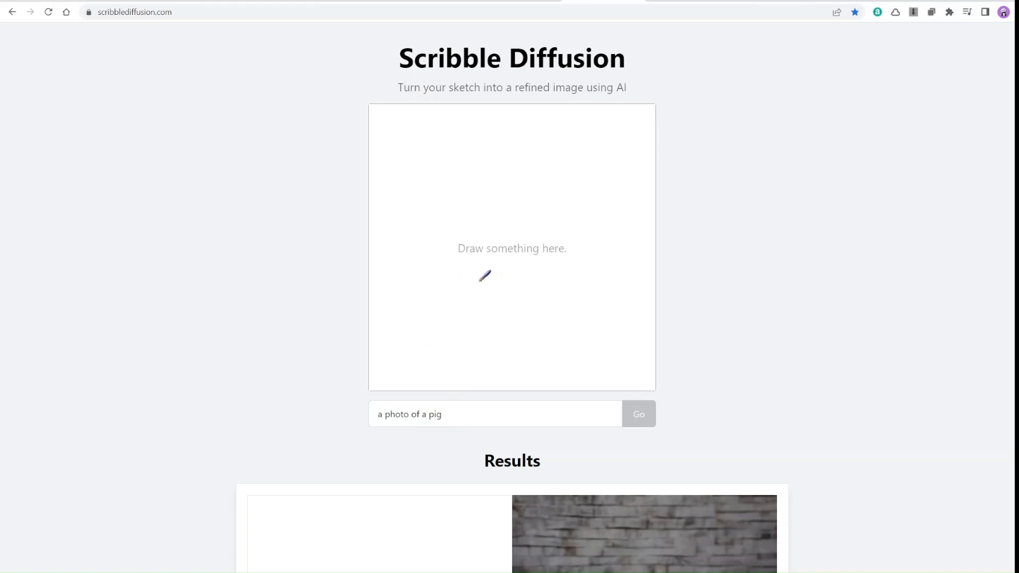
mouse_move(470, 177)
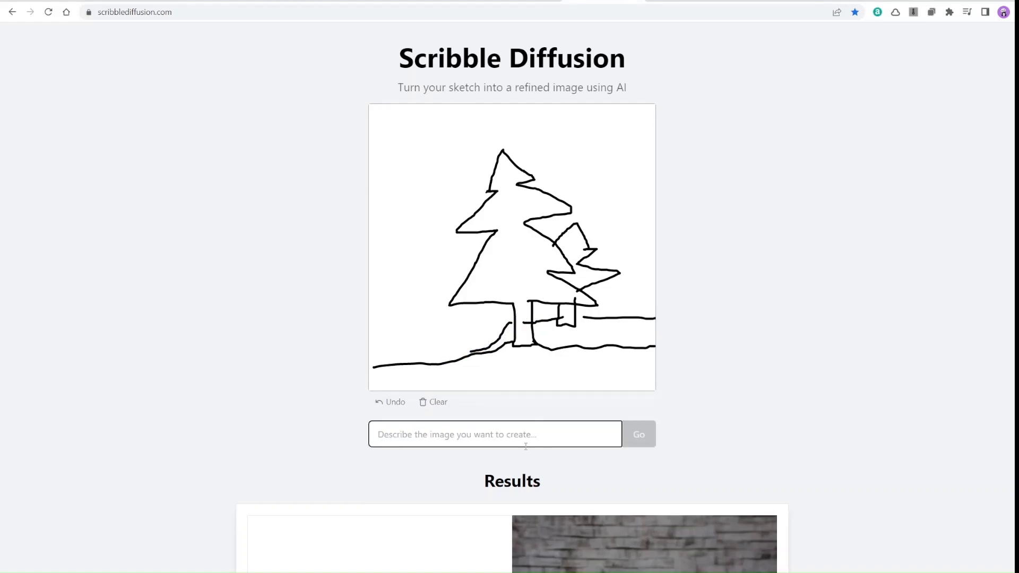
- Describe the tree sketch as 'two trees' and generate images, then again with a sun added
text(two)
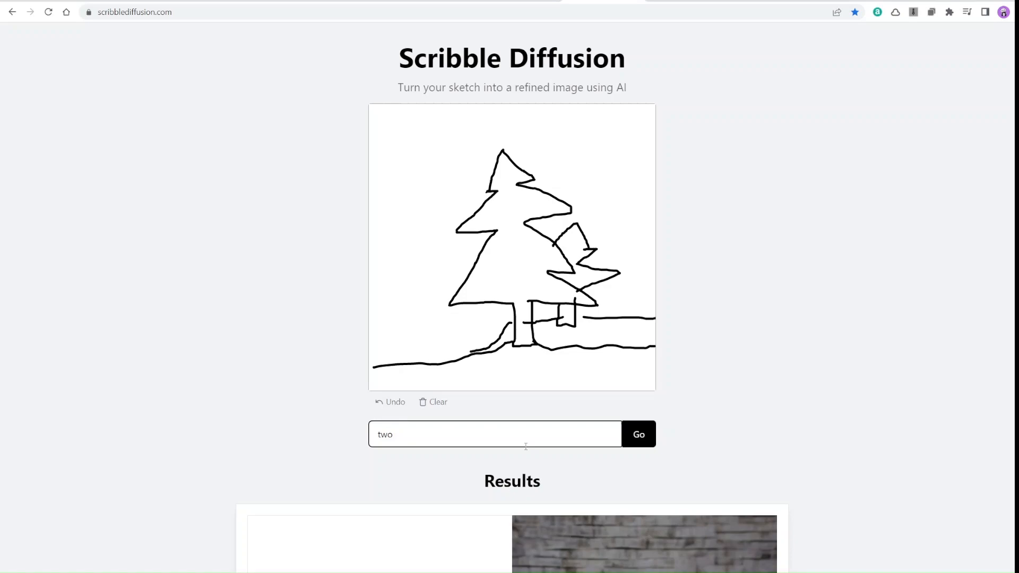
text(trees)
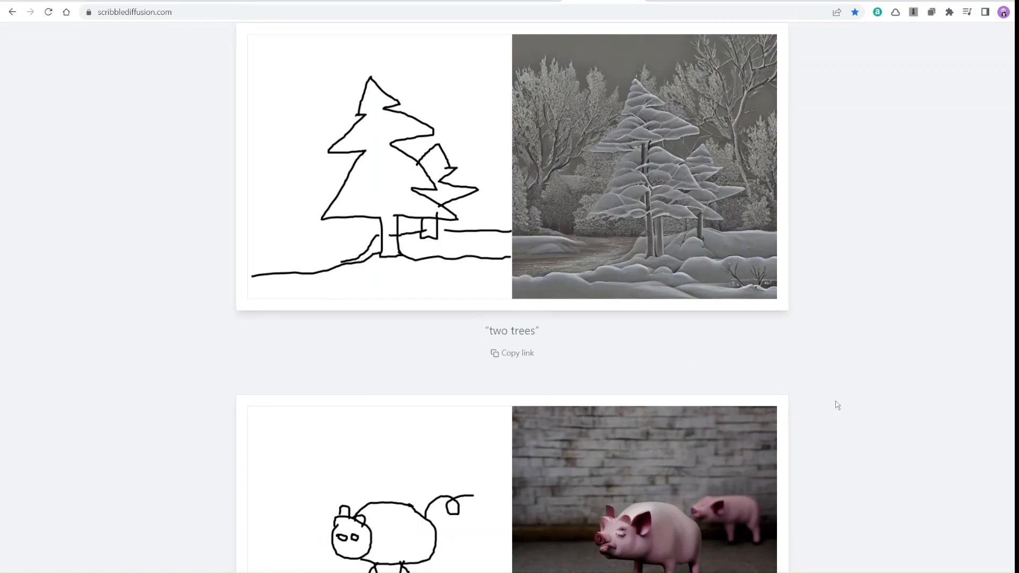
scroll(up, 3)
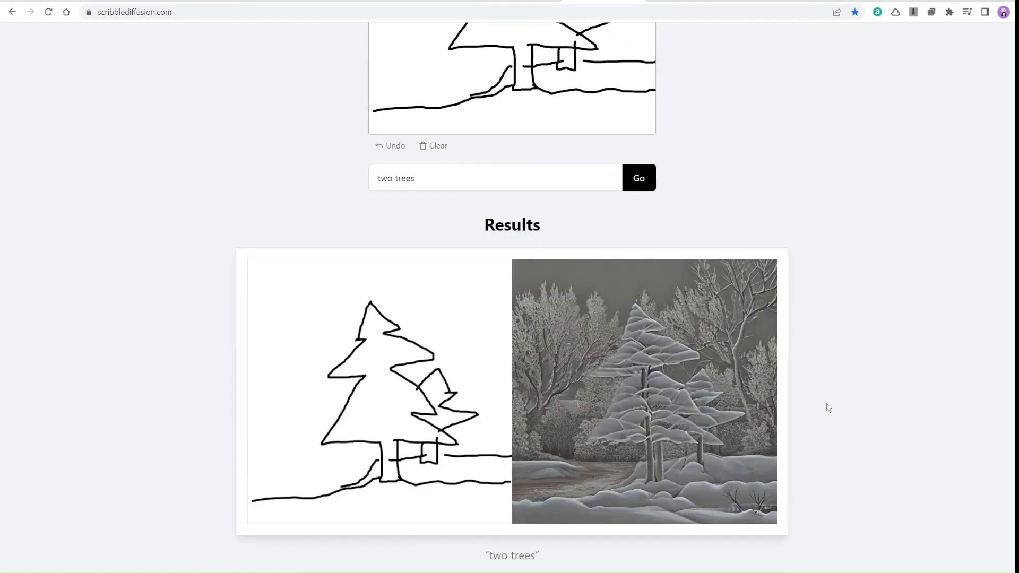
scroll(down, 3)
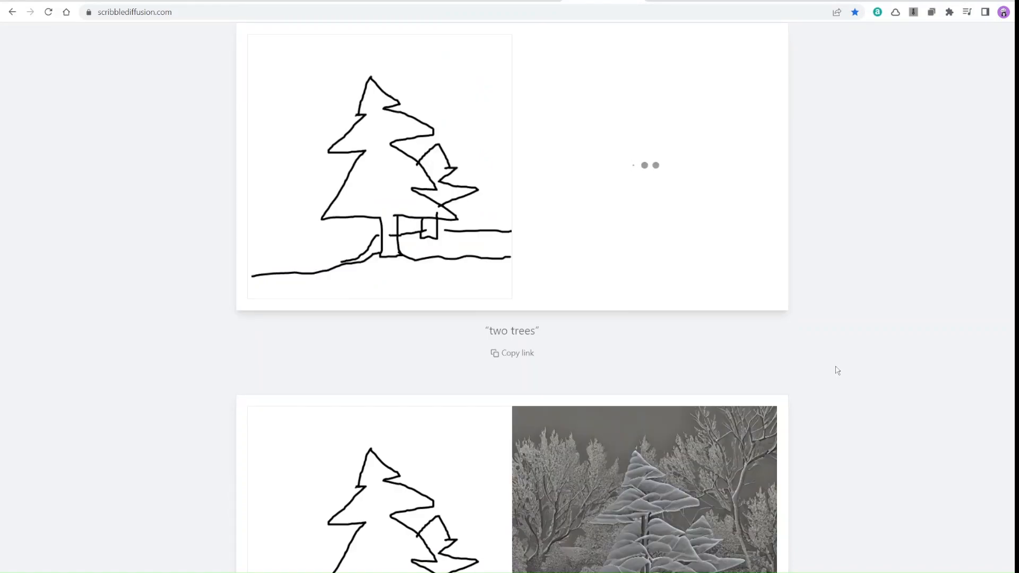
scroll(up, 3)
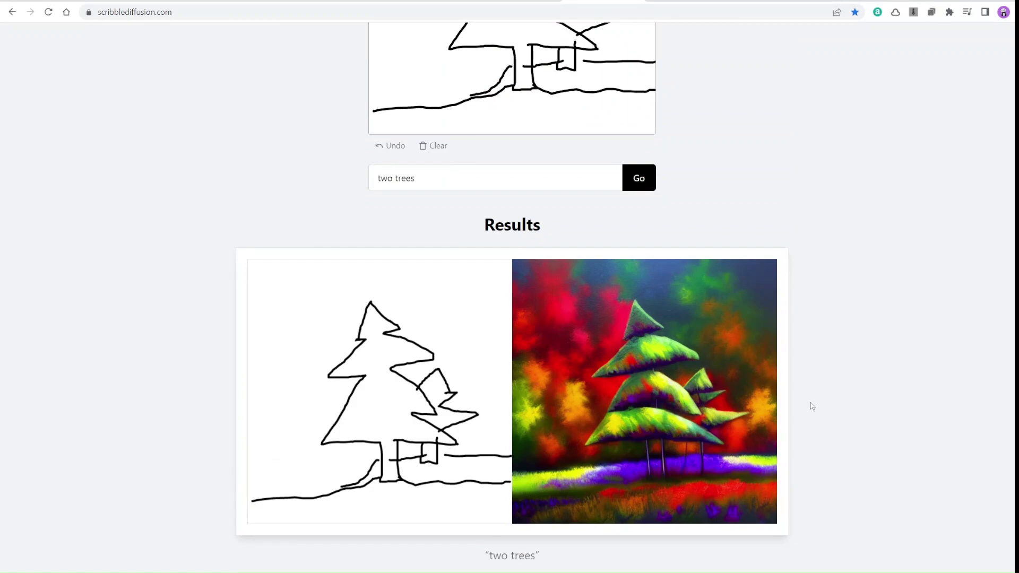
scroll(up, 3)
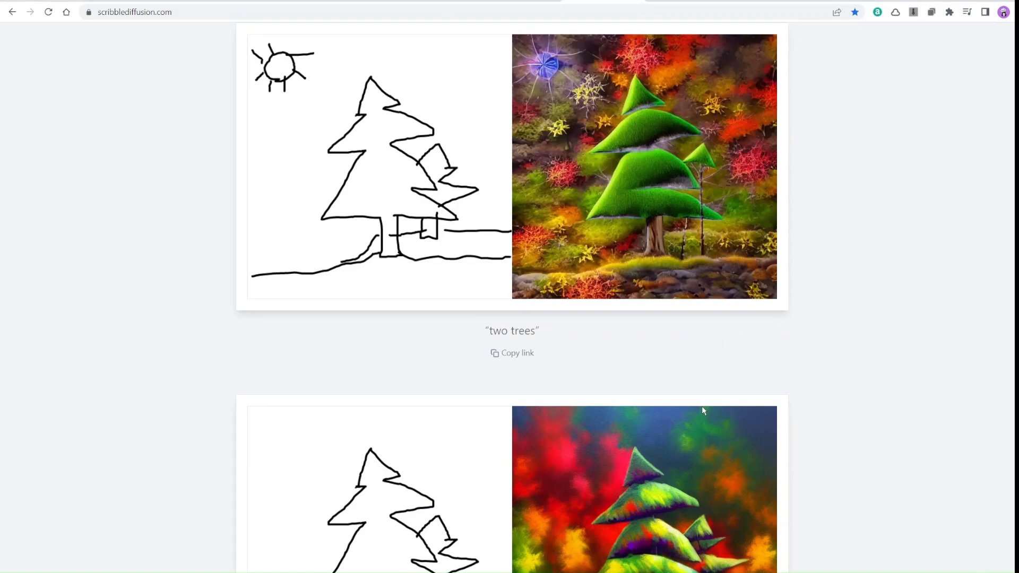
scroll(up, 3)
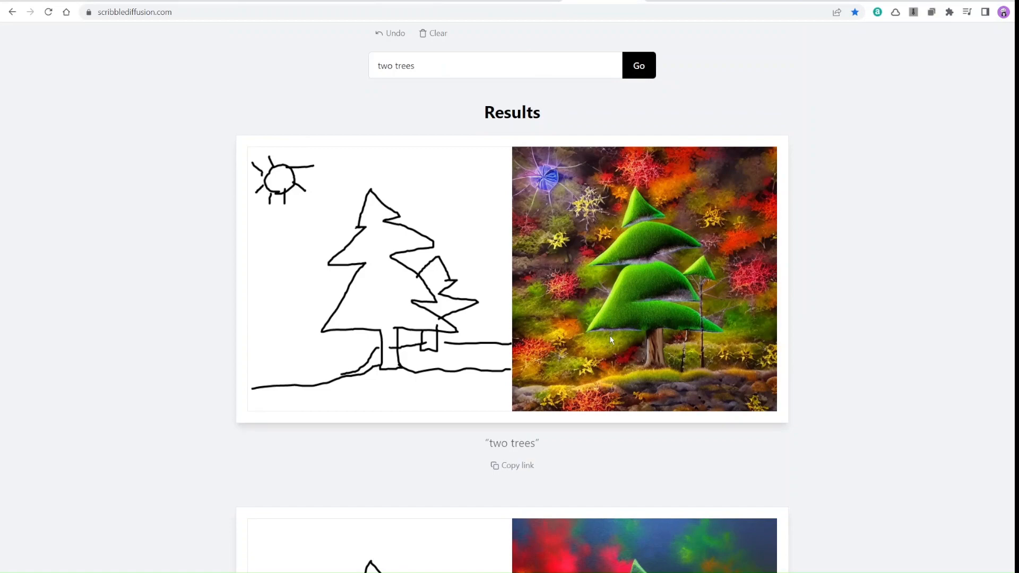
mouse_move(383, 351)
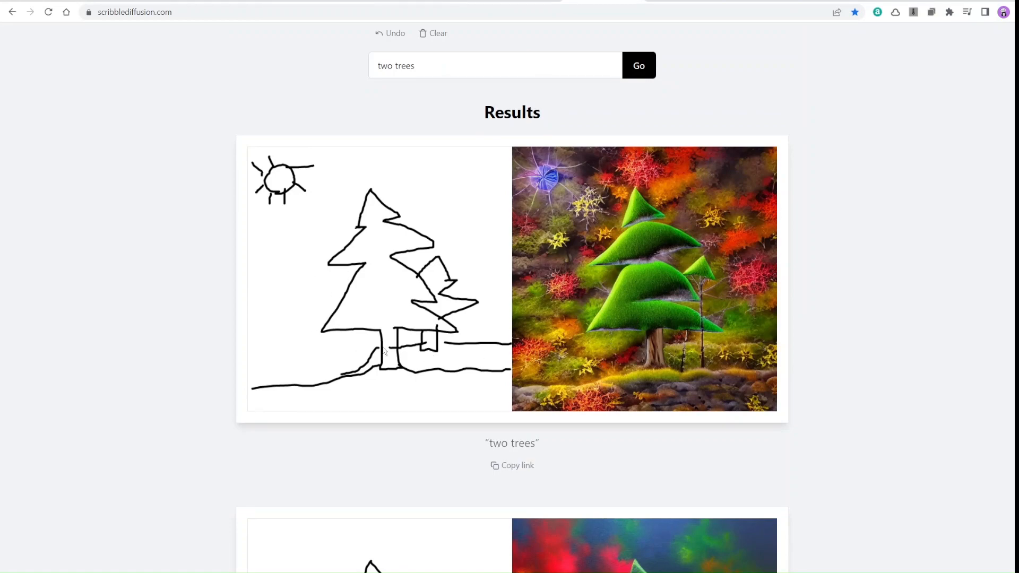
mouse_move(349, 316)
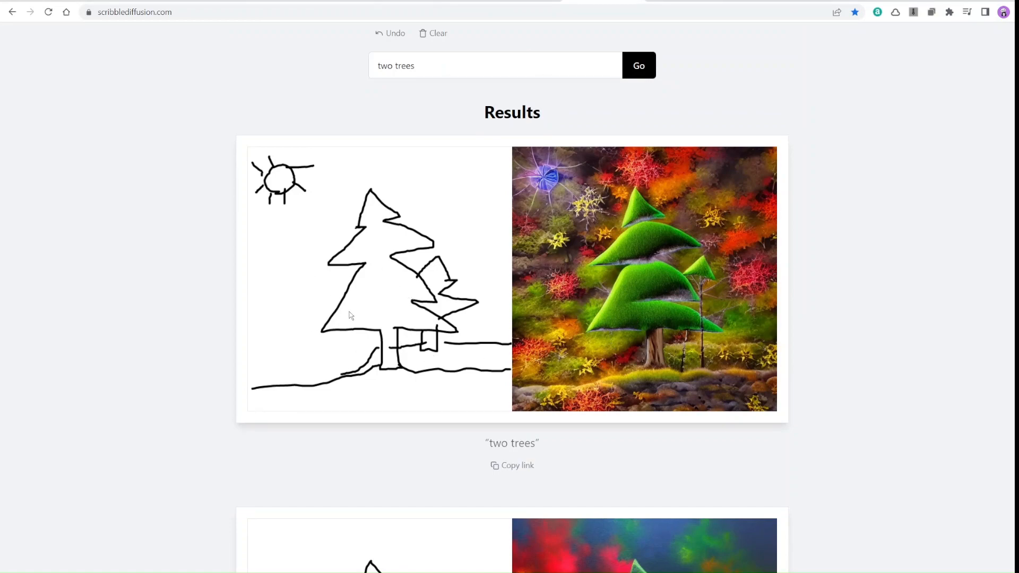
mouse_move(627, 276)
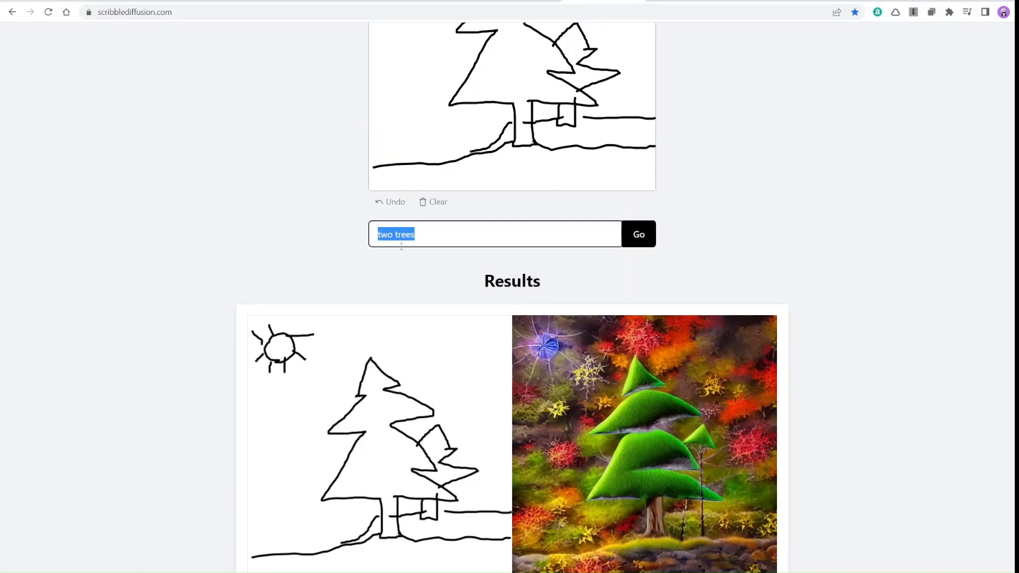
- Extend the prompt to 'two trees in winter' and generate a snow-covered version
click(448, 259)
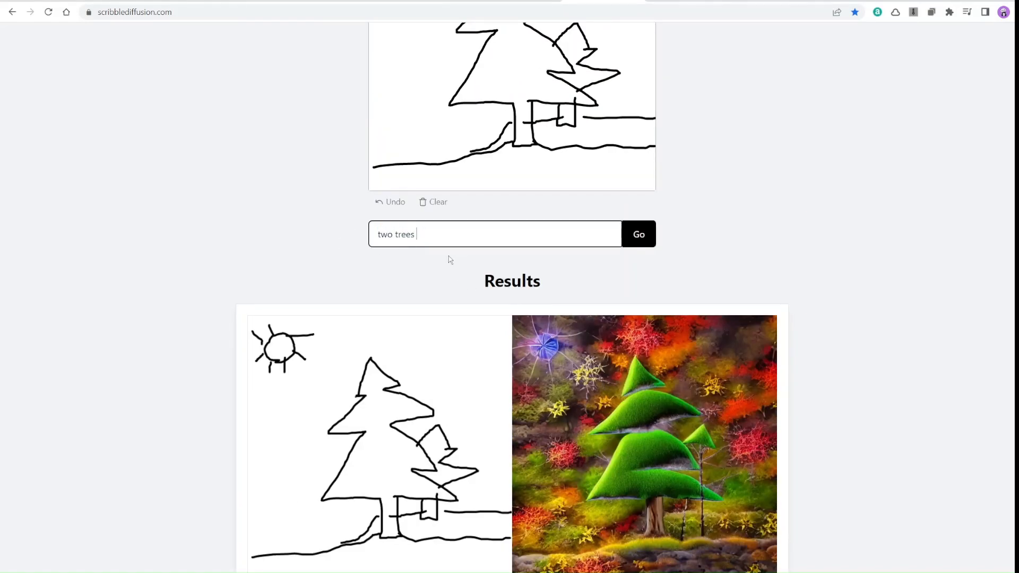
text(in winter)
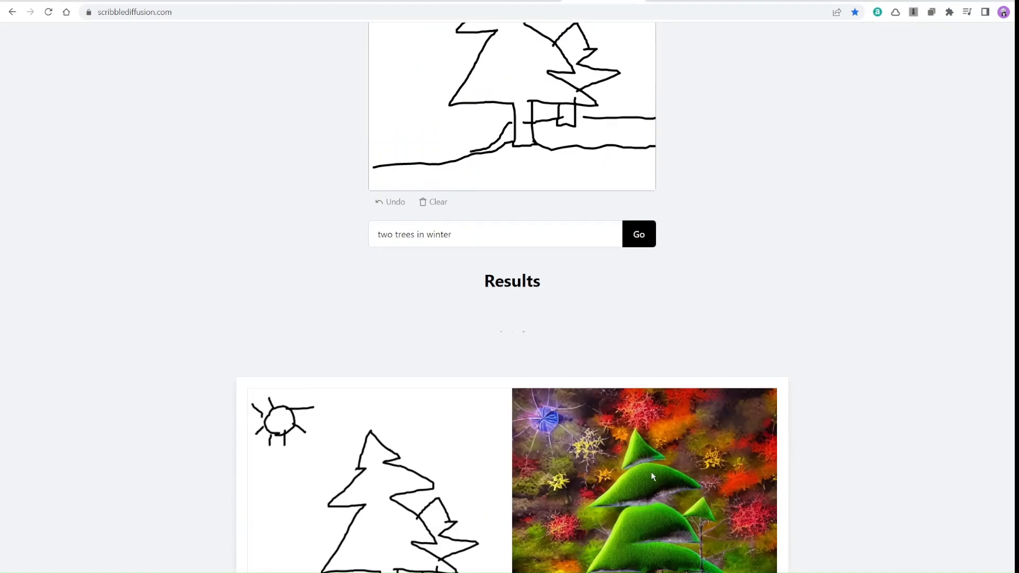
scroll(down, 3)
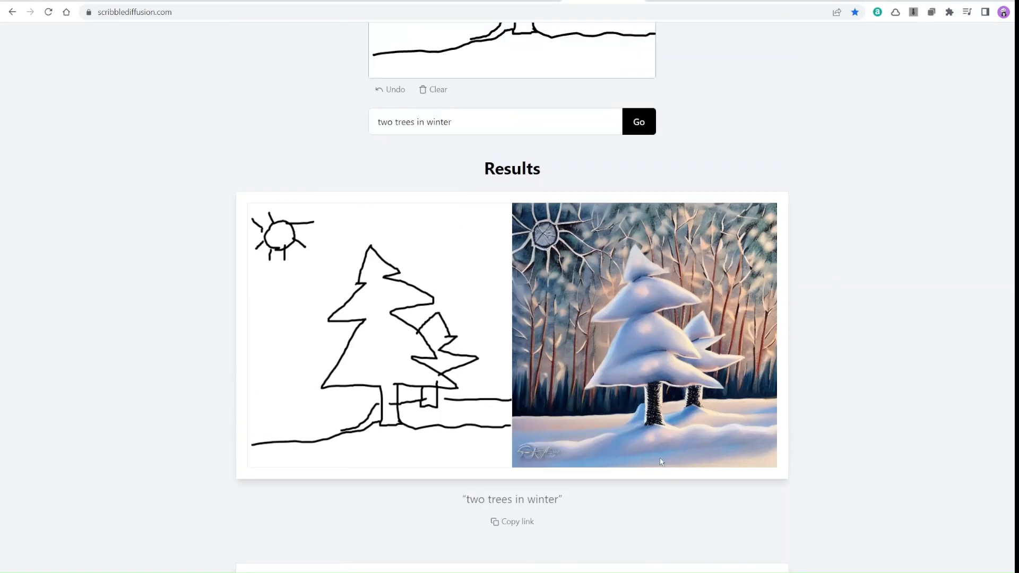
scroll(up, 3)
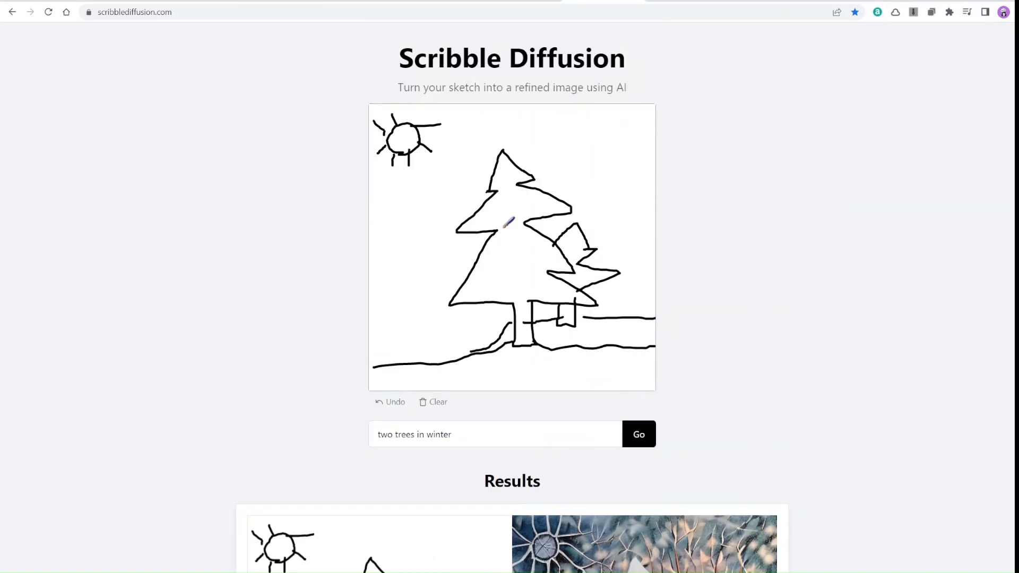